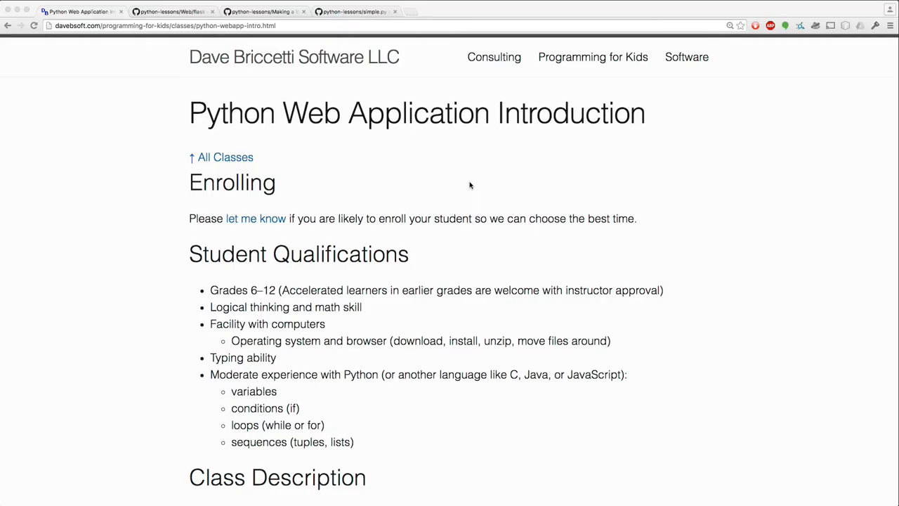
mouse_move(369, 295)
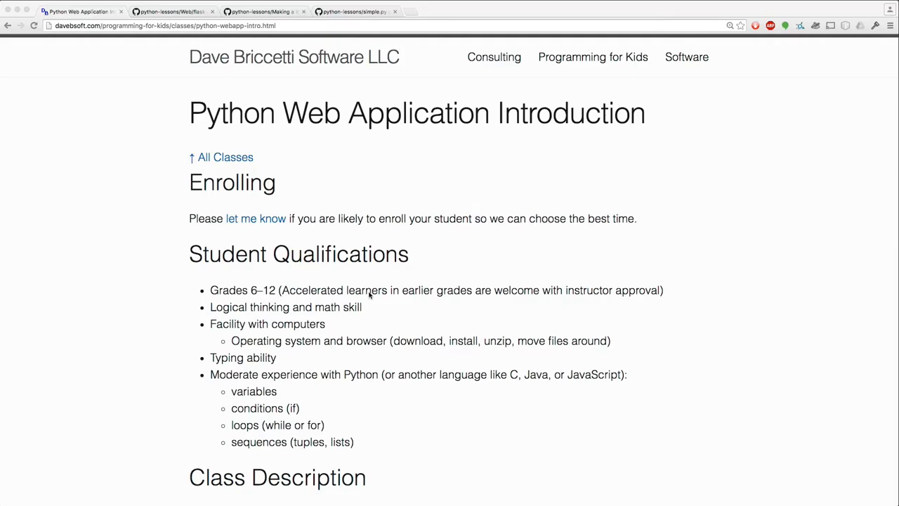
mouse_move(265, 295)
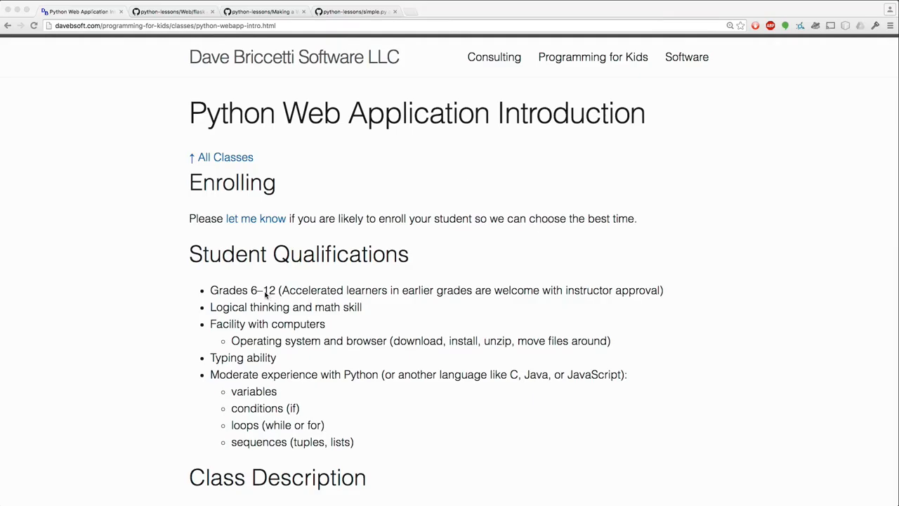
mouse_move(234, 311)
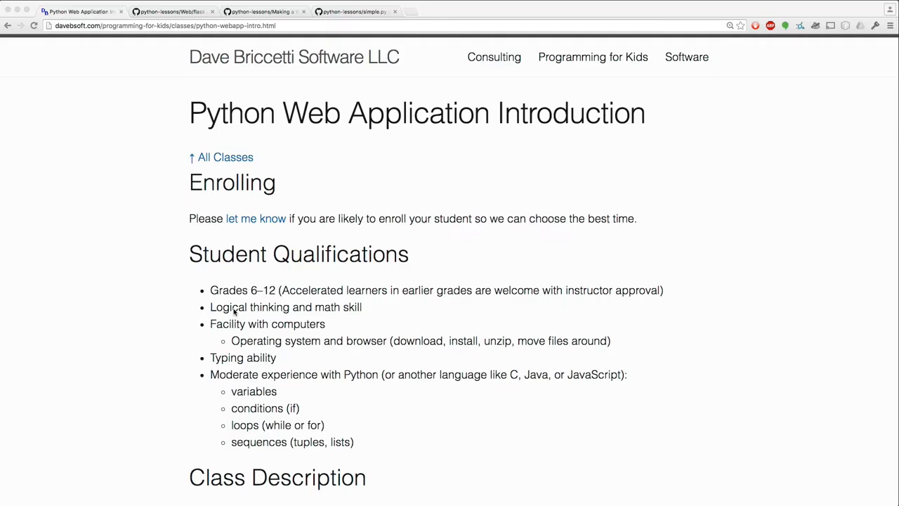
mouse_move(267, 324)
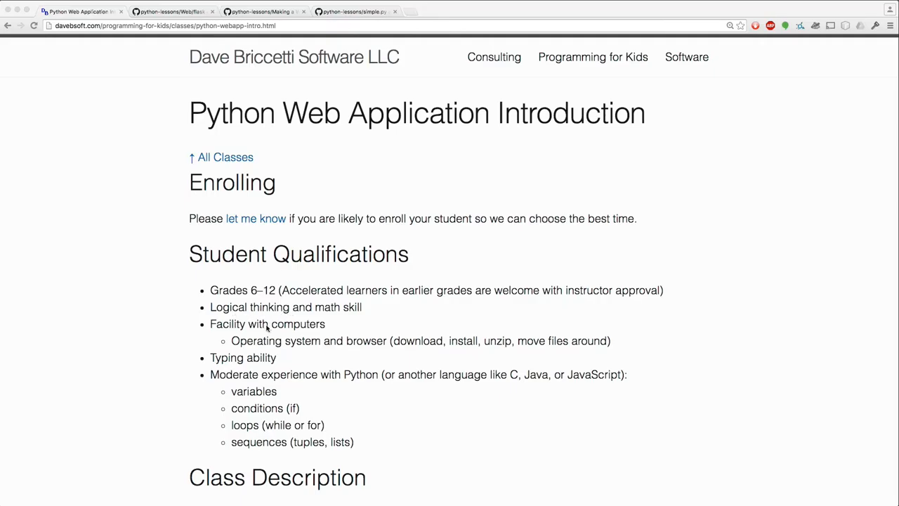
mouse_move(287, 354)
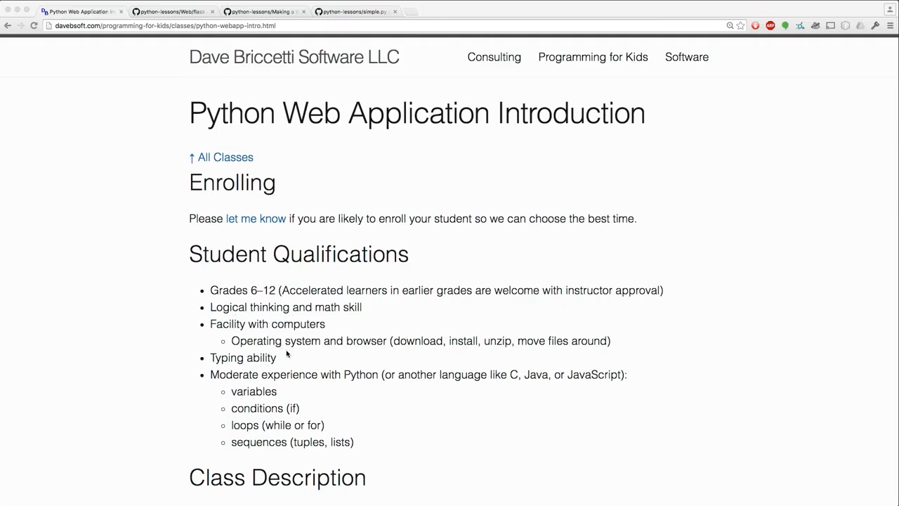
mouse_move(299, 380)
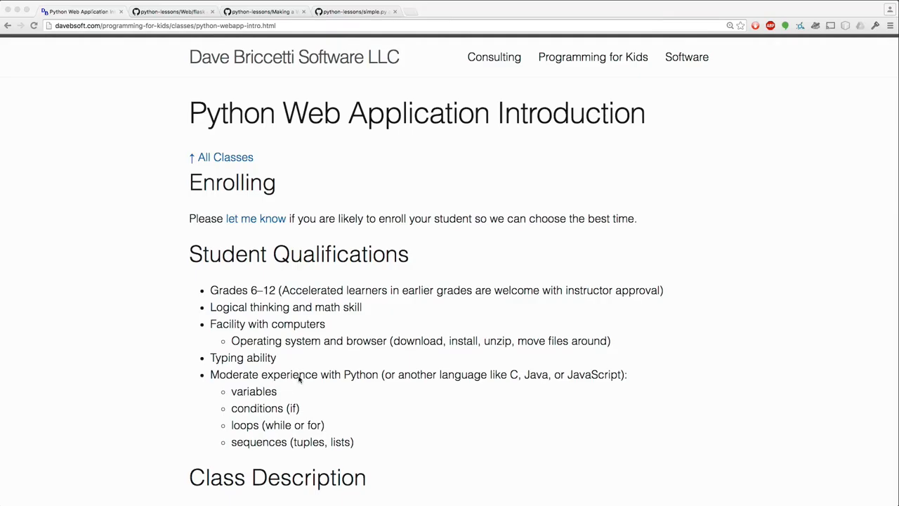
mouse_move(265, 435)
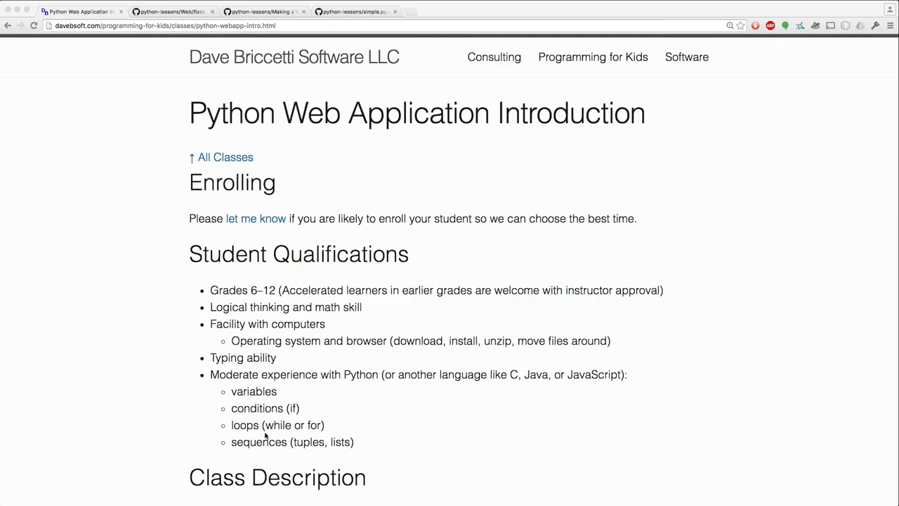
mouse_move(360, 422)
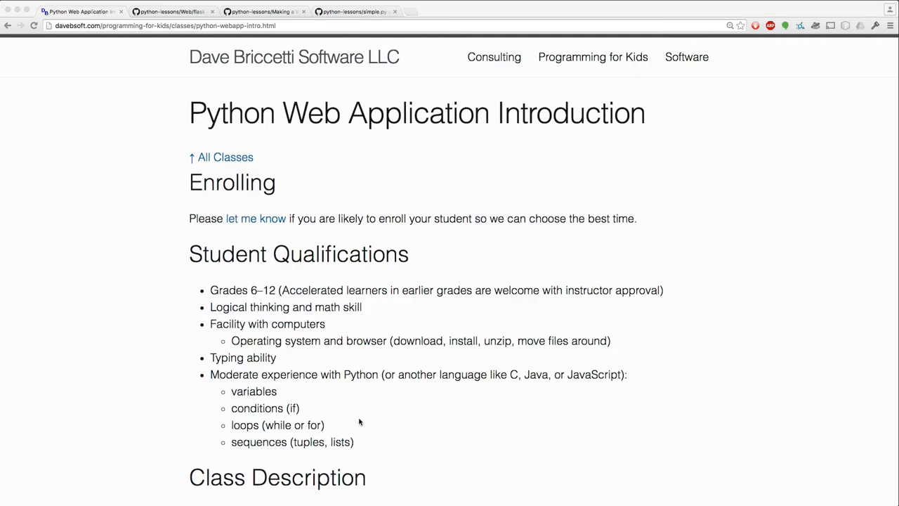
mouse_move(441, 455)
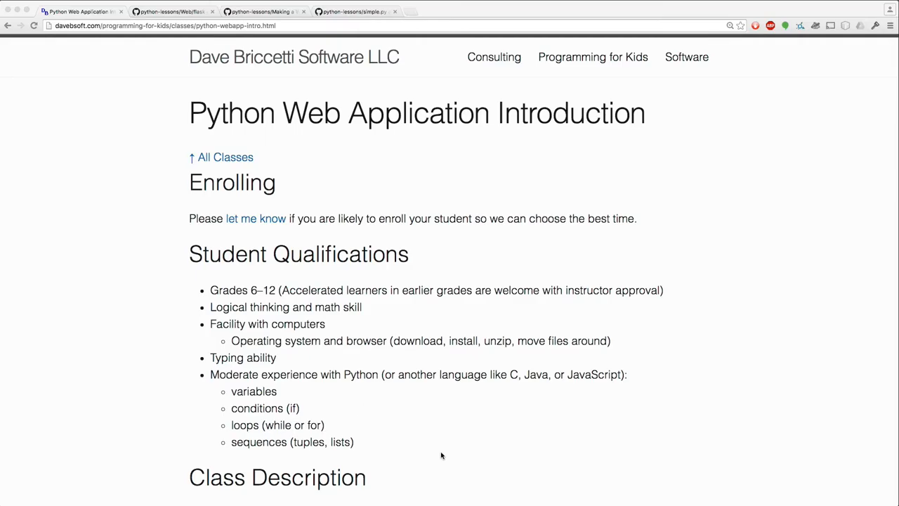
Scroll past the Class Description topics to the Amazing Adventure Game screenshot
scroll("down", 3)
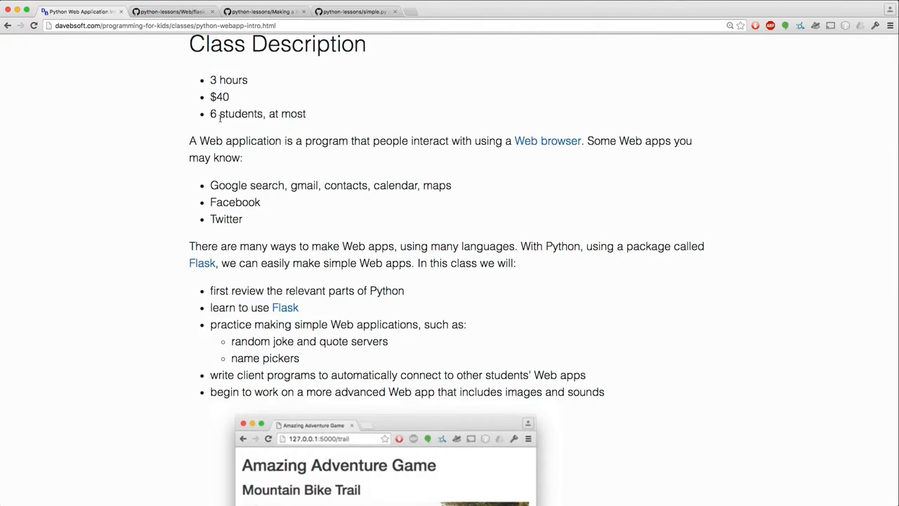
scroll("down", 3)
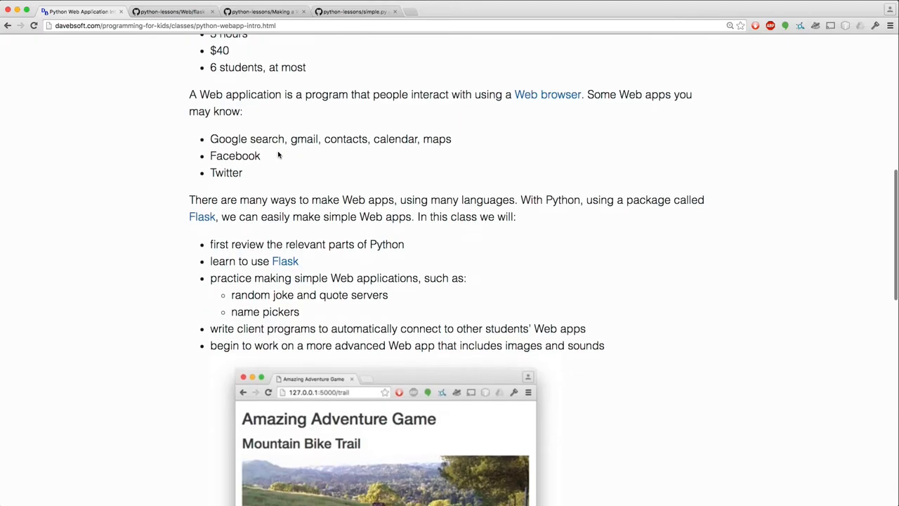
scroll("down", 3)
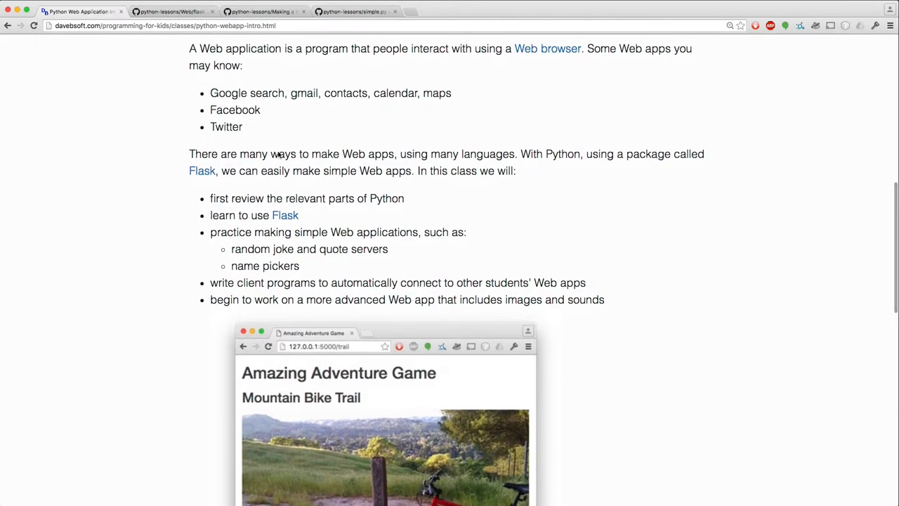
mouse_move(324, 61)
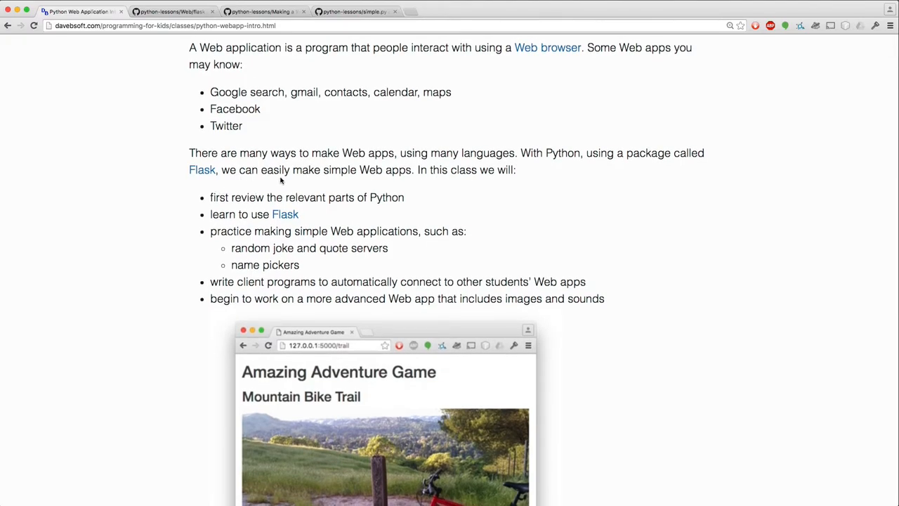
scroll("down", 3)
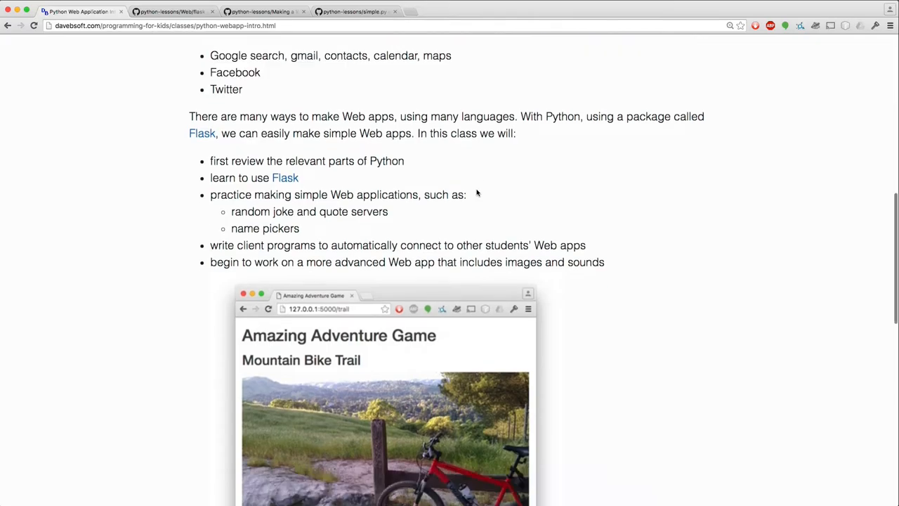
scroll("down", 3)
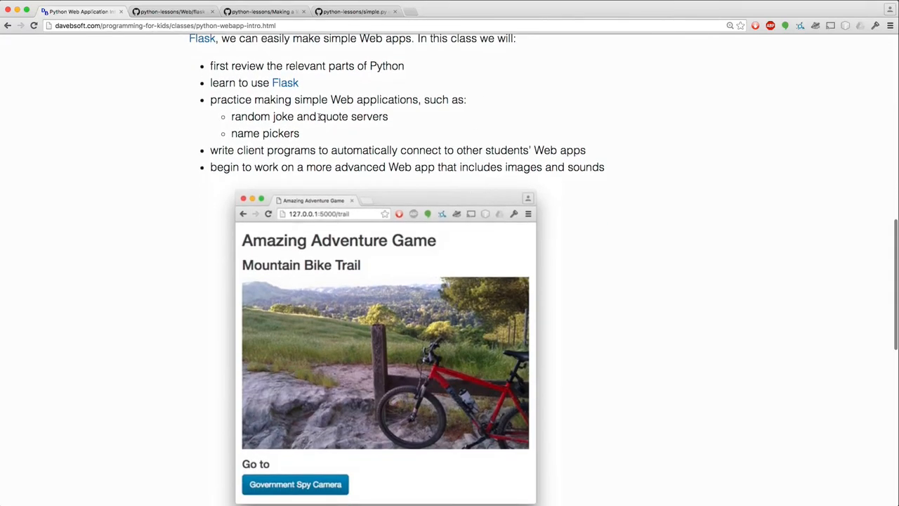
scroll("down", 3)
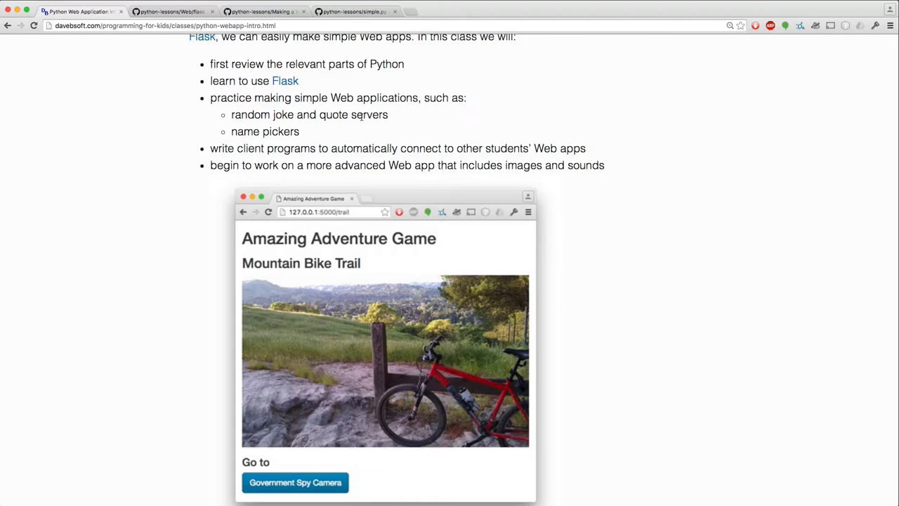
mouse_move(301, 137)
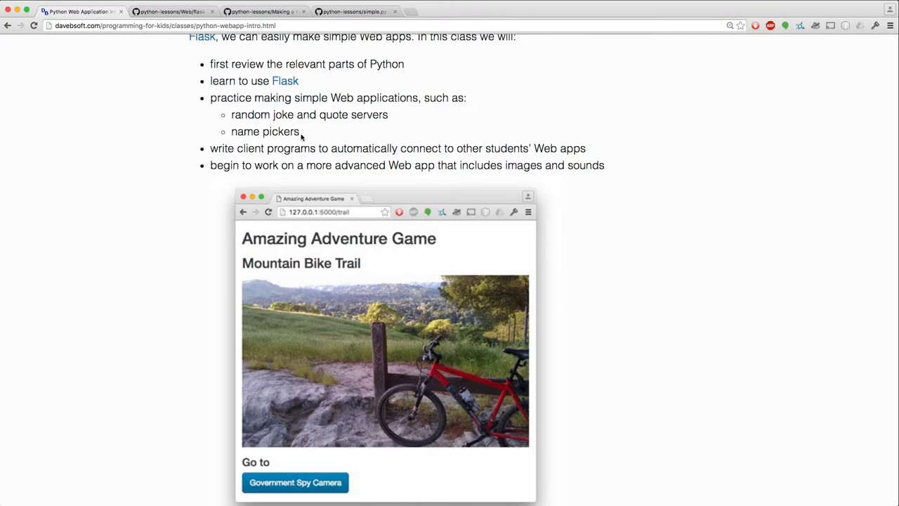
mouse_move(304, 148)
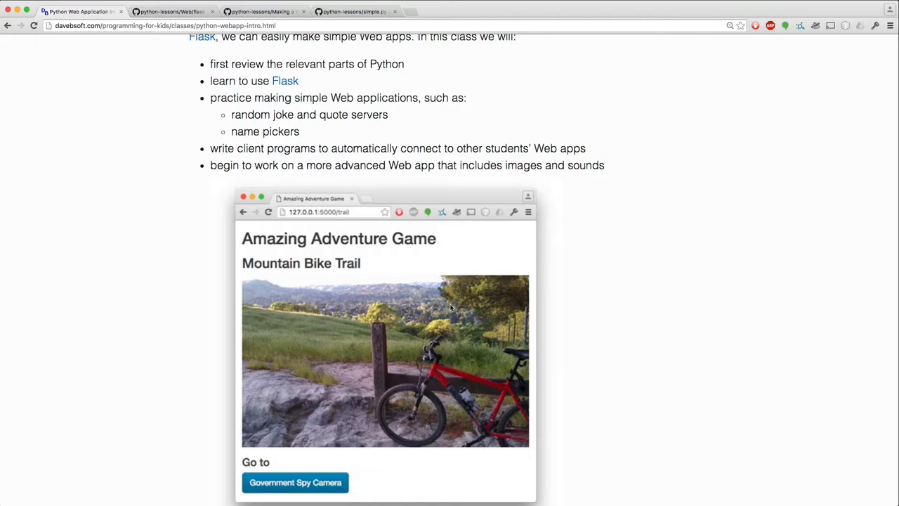
mouse_move(572, 275)
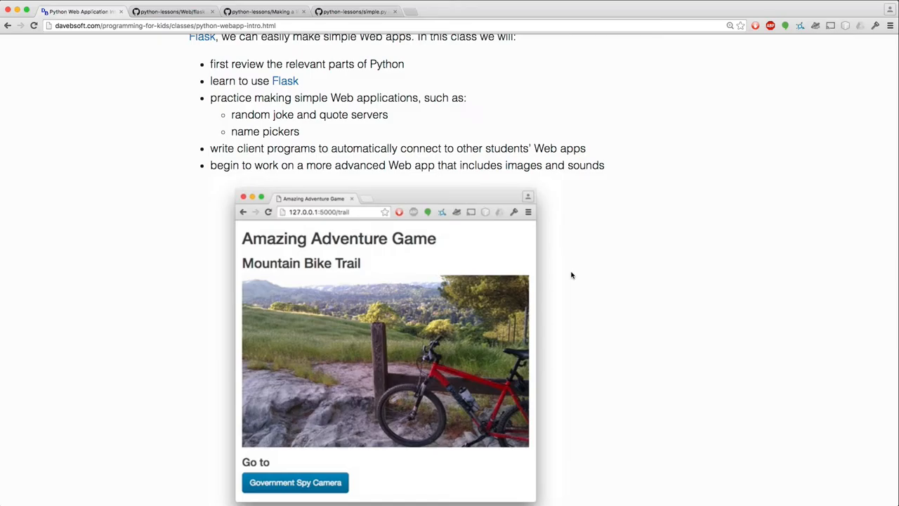
Scroll to Materials and follow 'Notebooks on Github' to the python-lessons doc folder
scroll("down", 3)
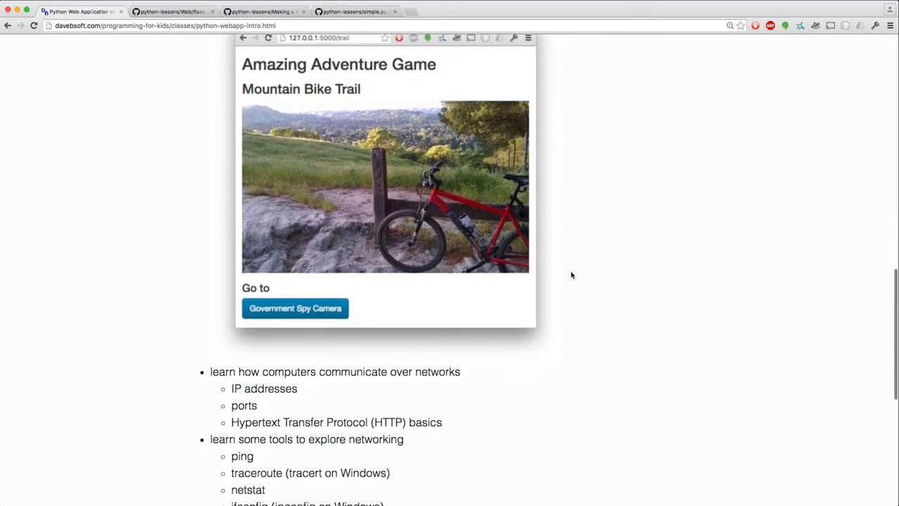
scroll("down", 3)
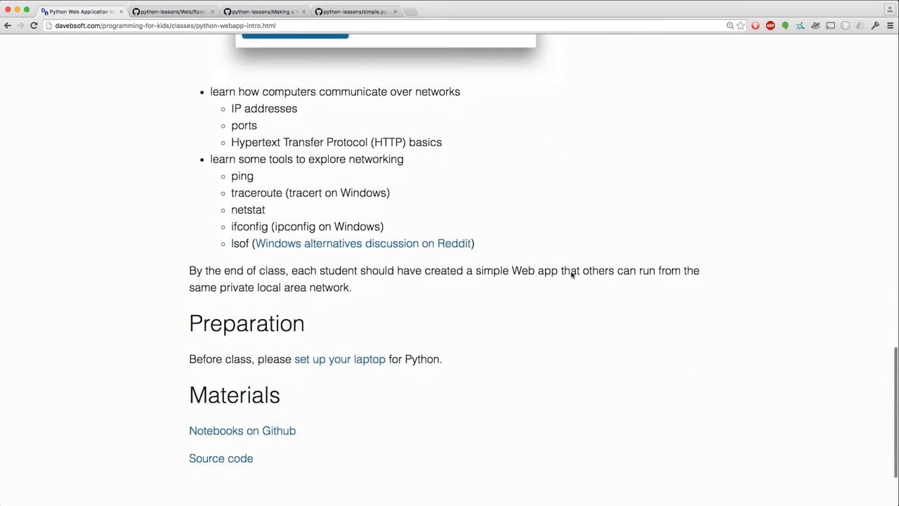
scroll("down", 3)
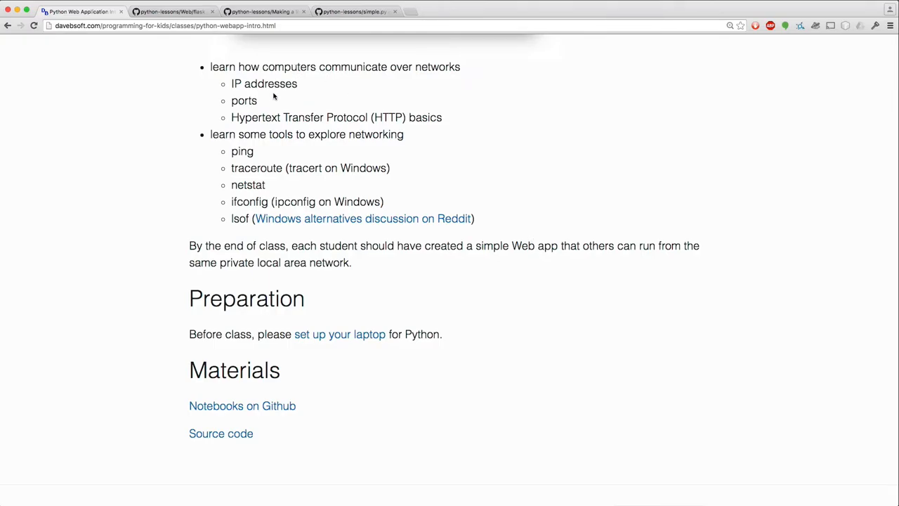
scroll("down", 3)
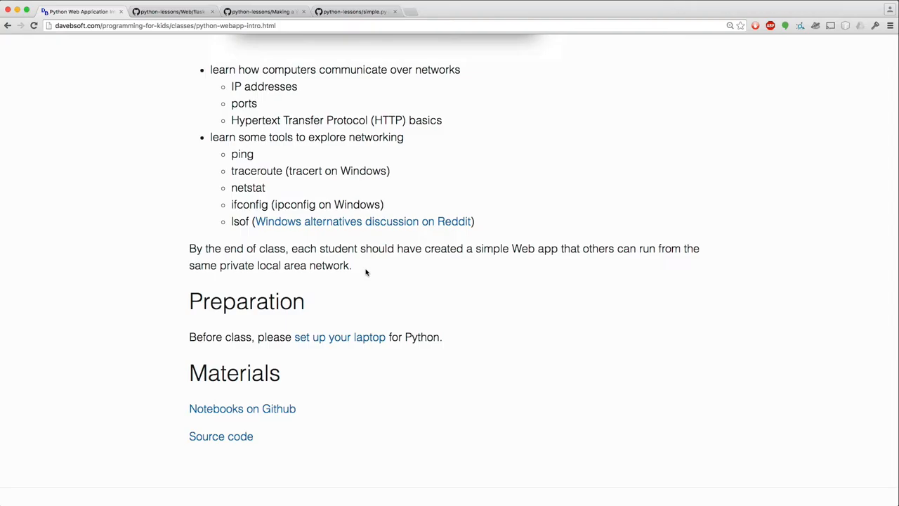
mouse_move(340, 336)
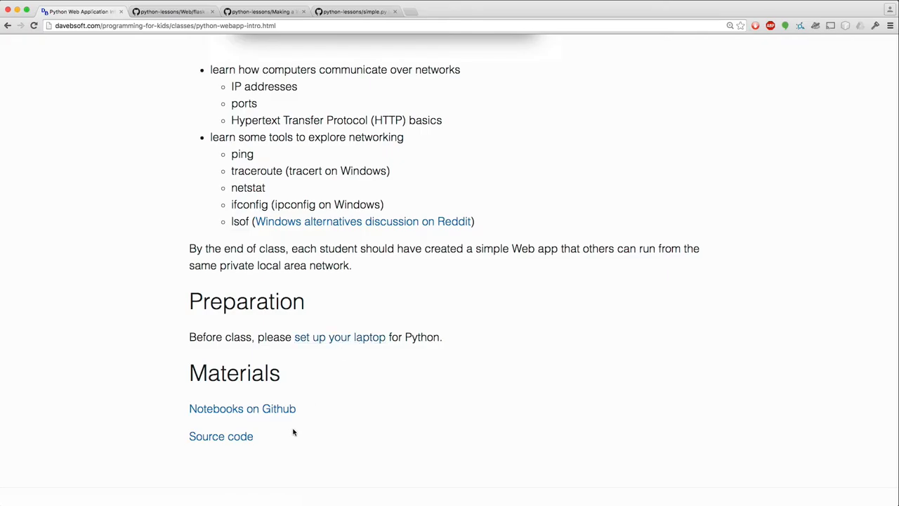
mouse_move(242, 408)
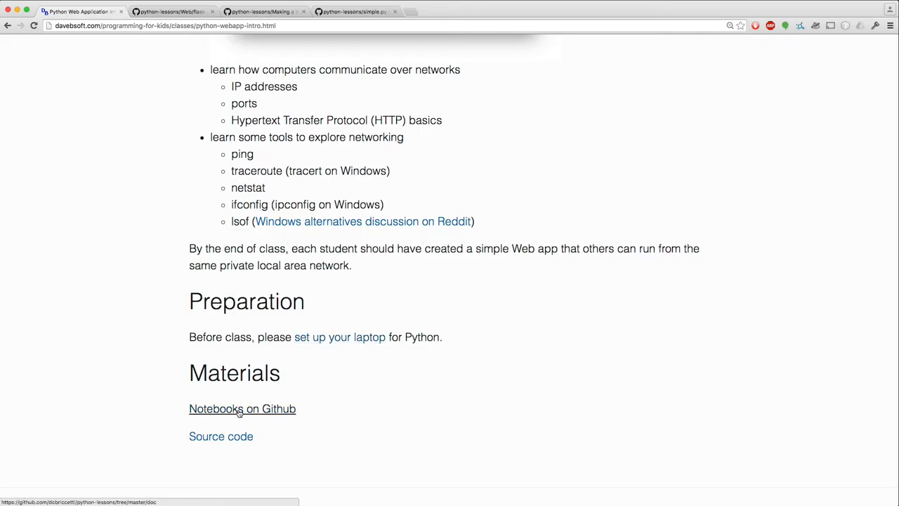
mouse_move(220, 436)
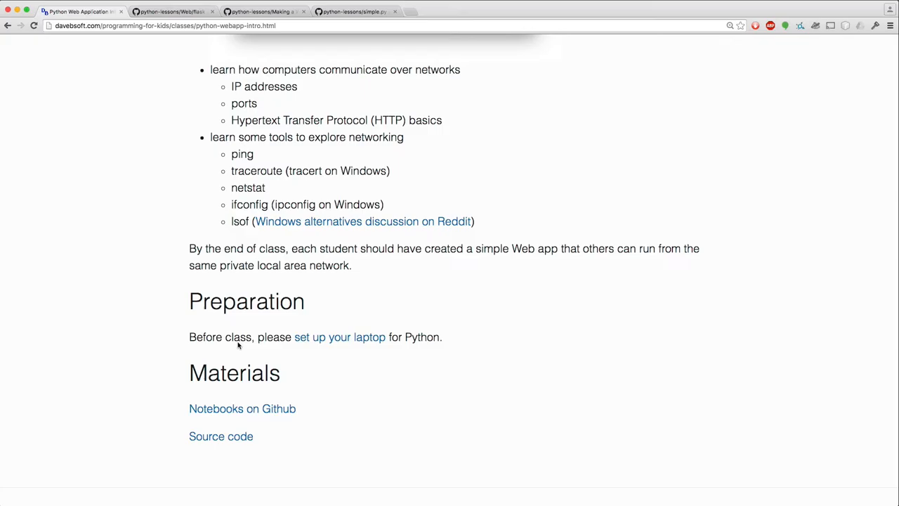
mouse_move(243, 408)
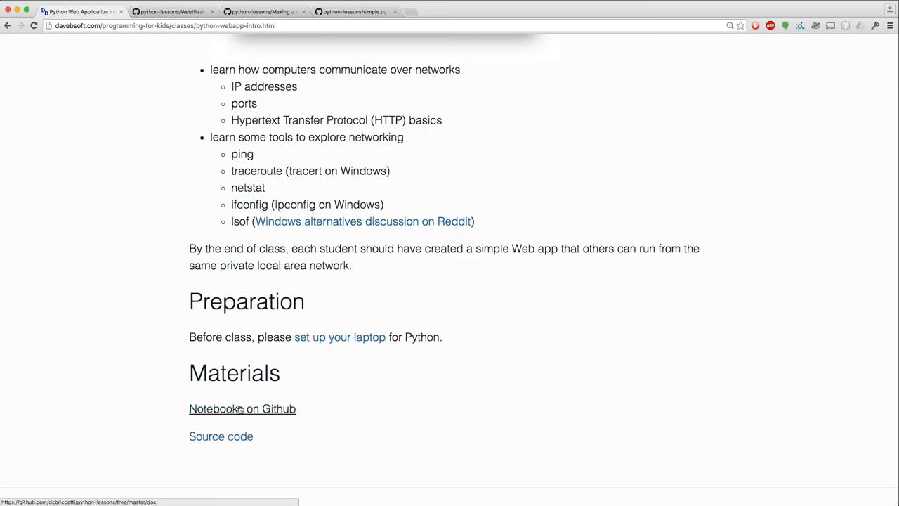
left_click(242, 408)
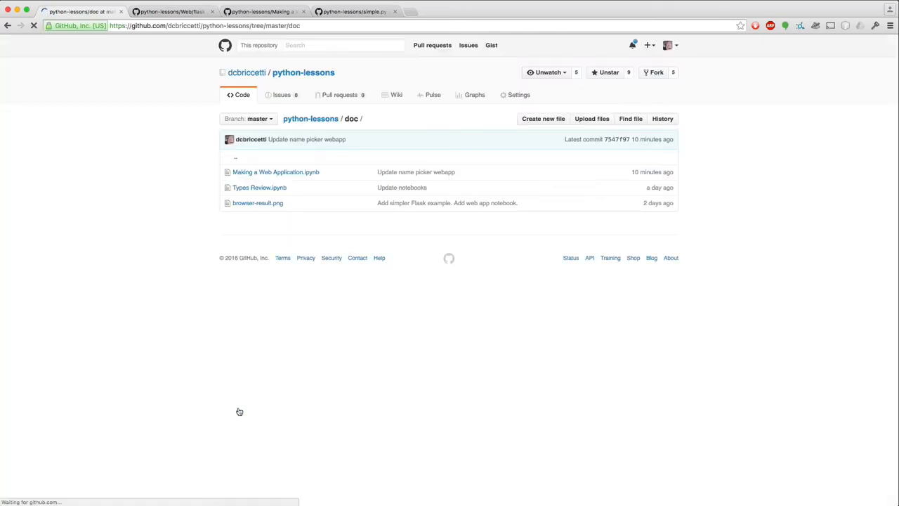
Open Making a Web Application.ipynb and scroll down to its simple Flask example
left_click(275, 171)
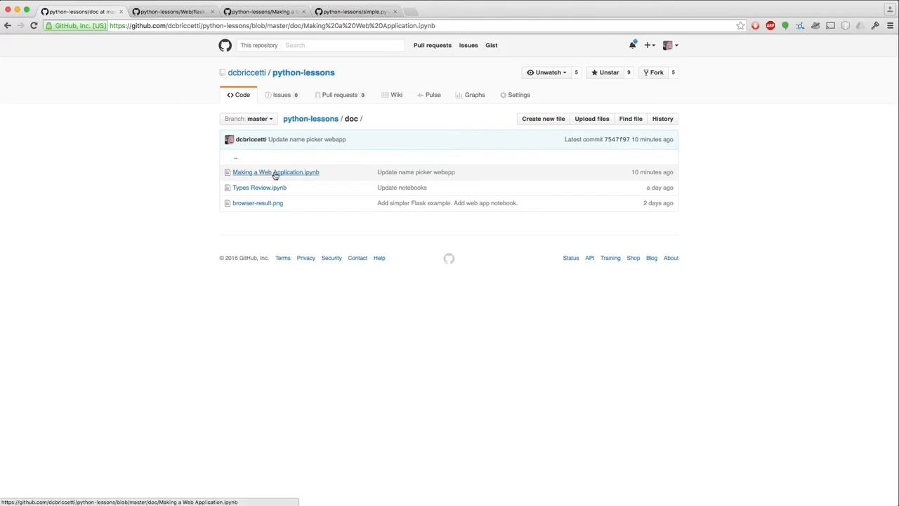
left_click(275, 172)
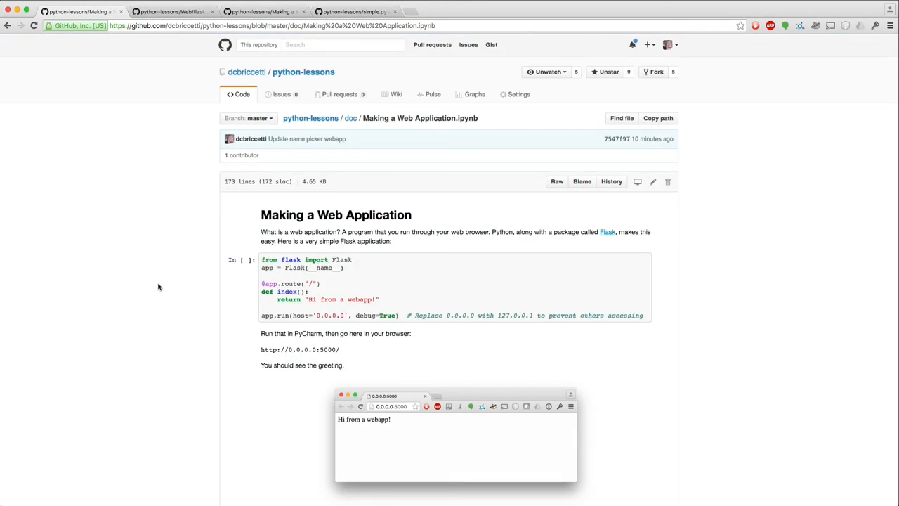
scroll("down", 3)
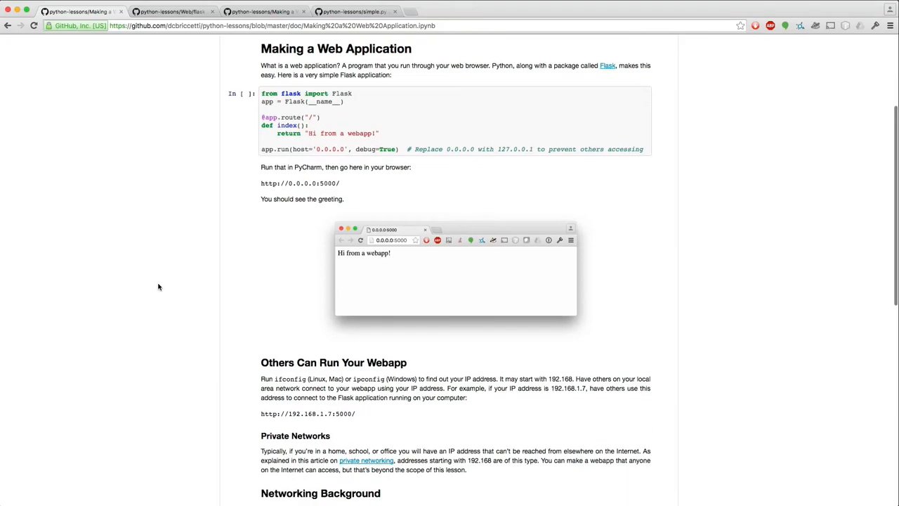
mouse_move(298, 61)
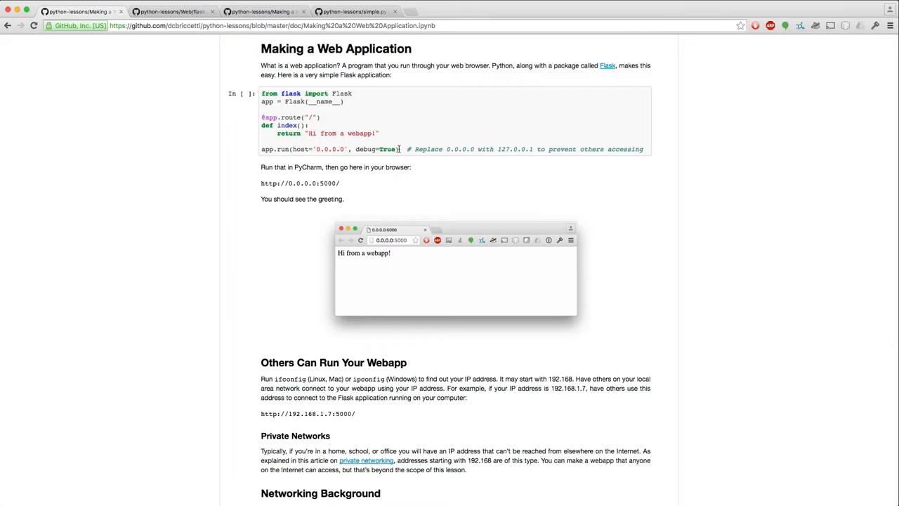
mouse_move(315, 112)
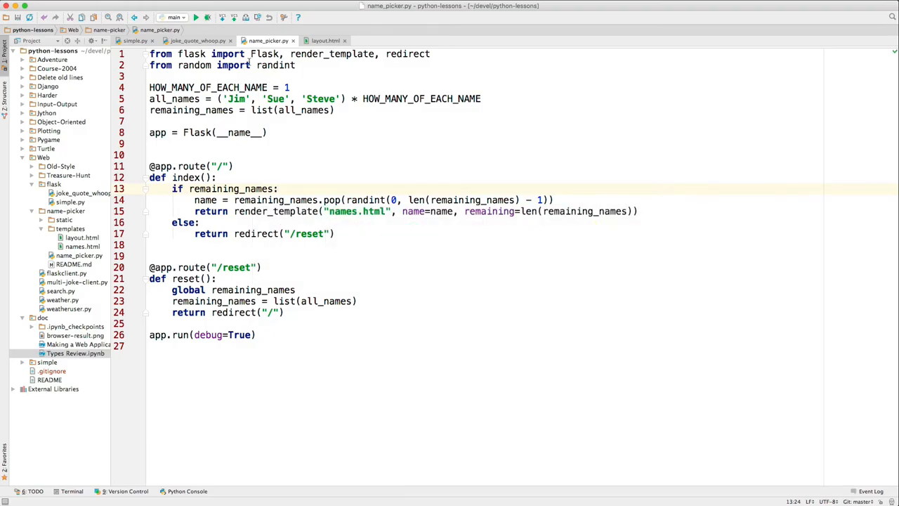
Run simple.py and replace its returned greeting with 'Hello, world'
left_click(133, 40)
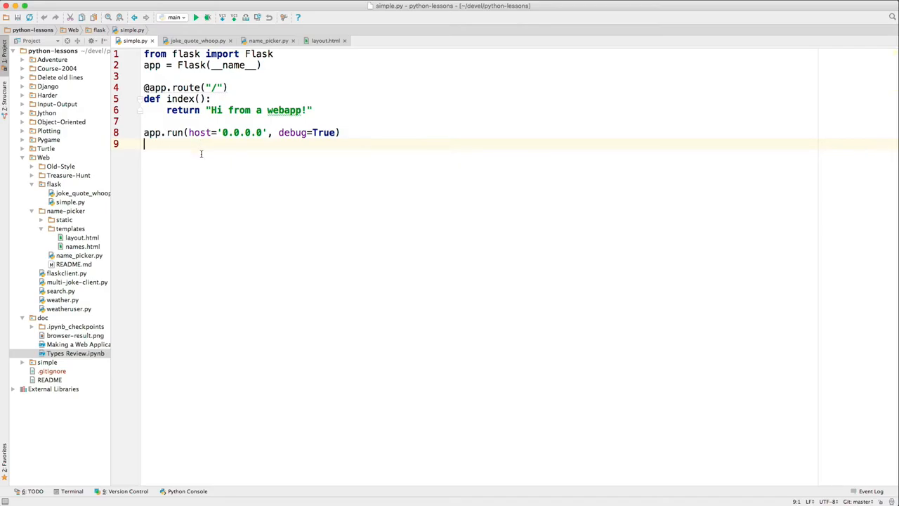
left_click(200, 16)
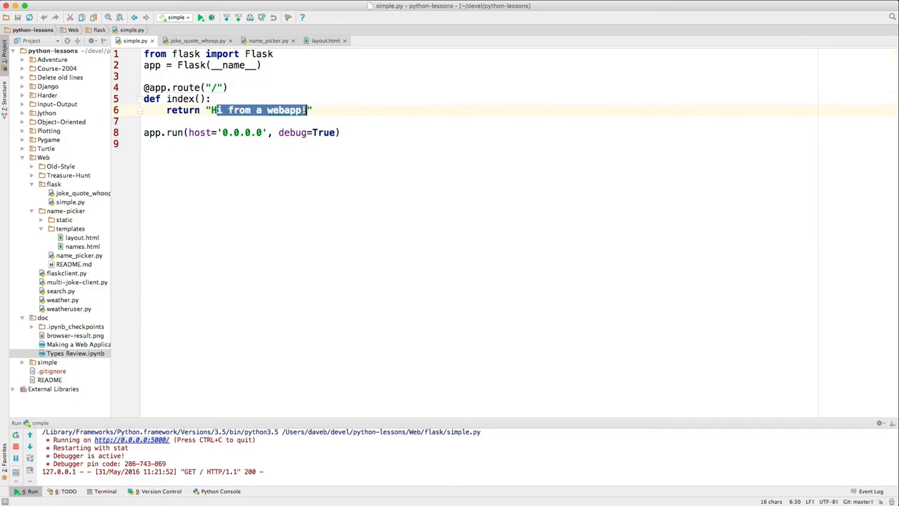
type("Hello, world")
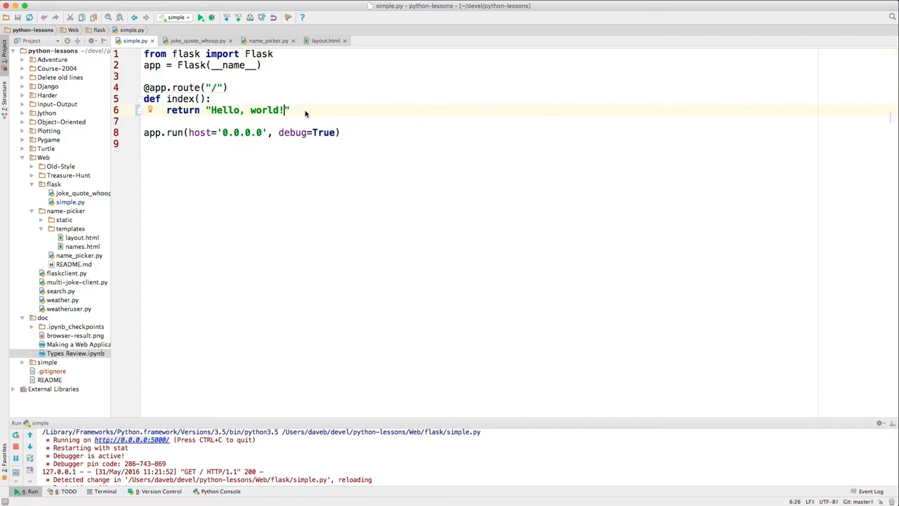
left_click(197, 40)
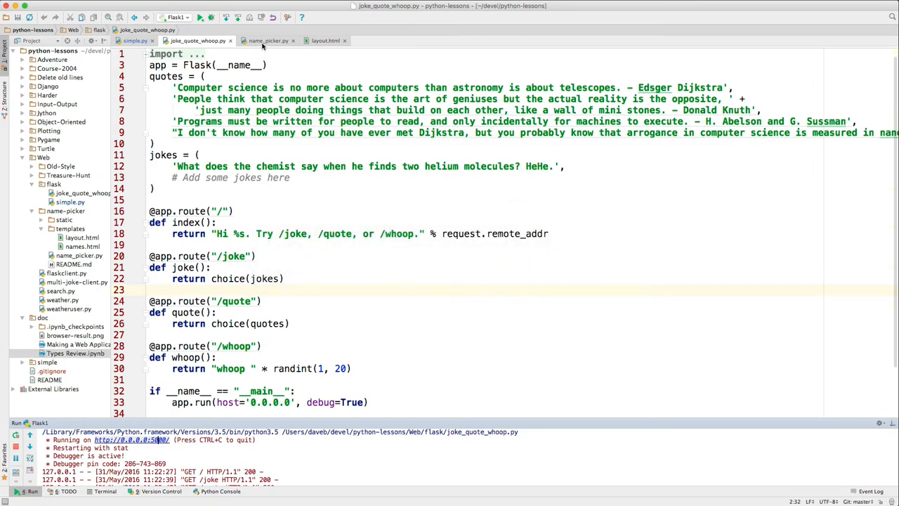
Change HOW_MANY_OF_EACH_NAME from 1 to 2 in name_picker.py and run it
left_click(267, 40)
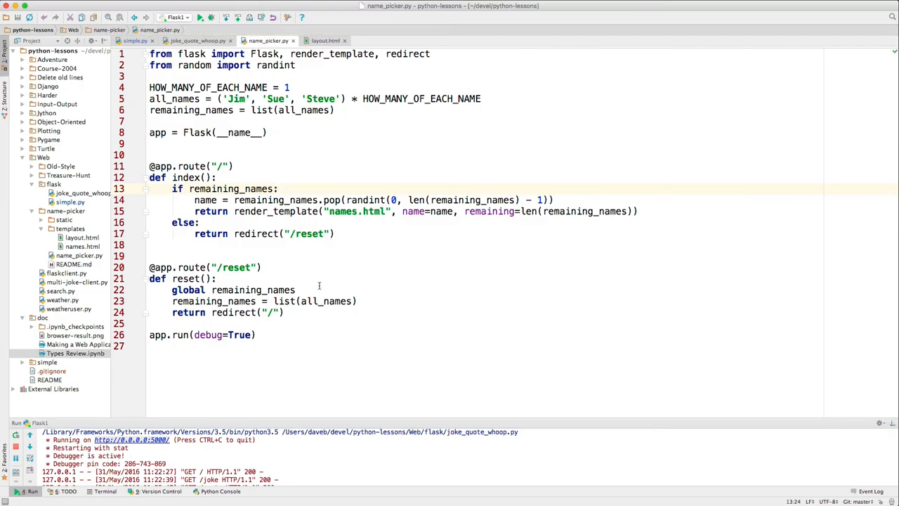
mouse_move(264, 274)
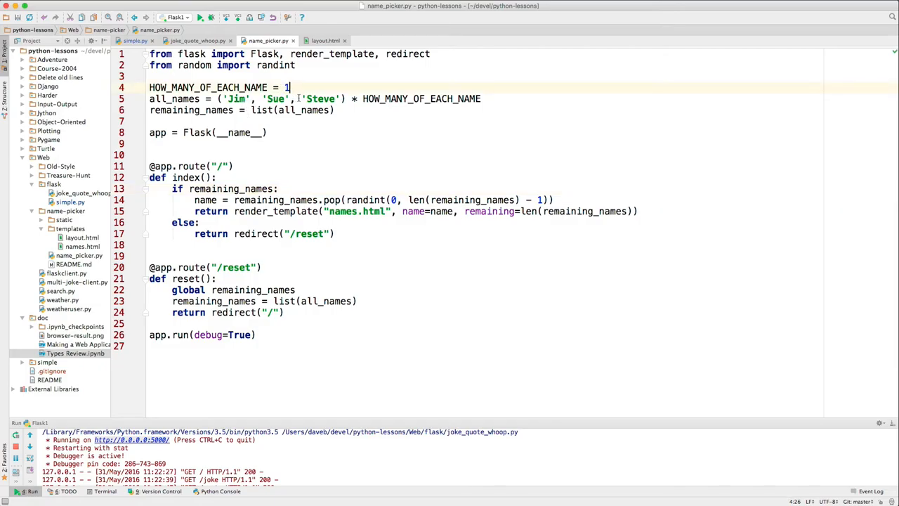
type("2")
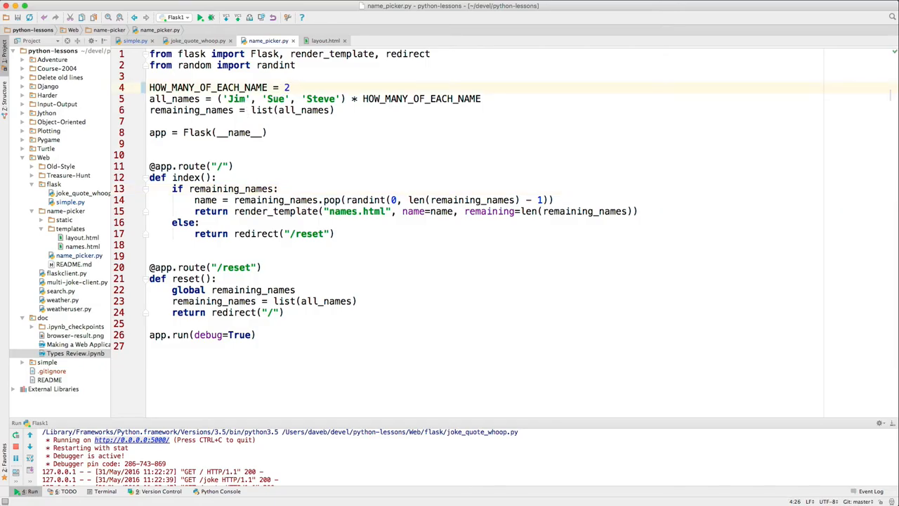
left_click(290, 98)
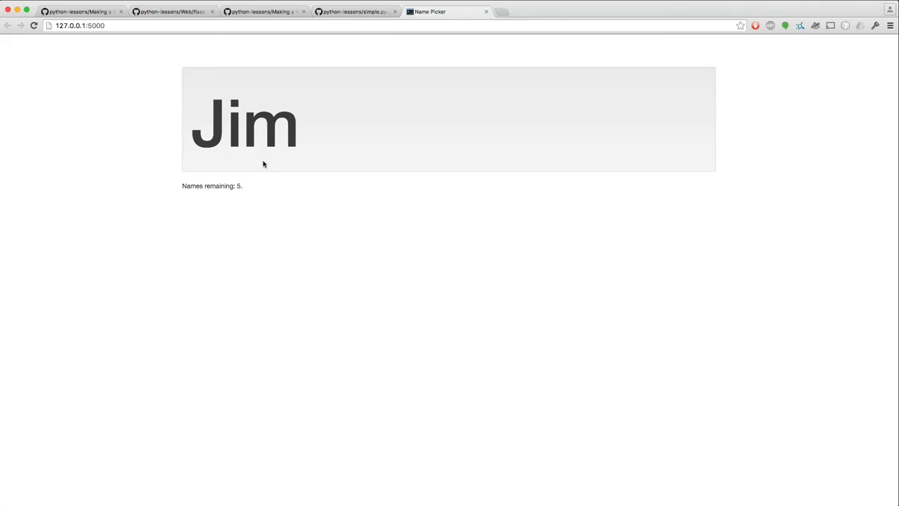
mouse_move(226, 205)
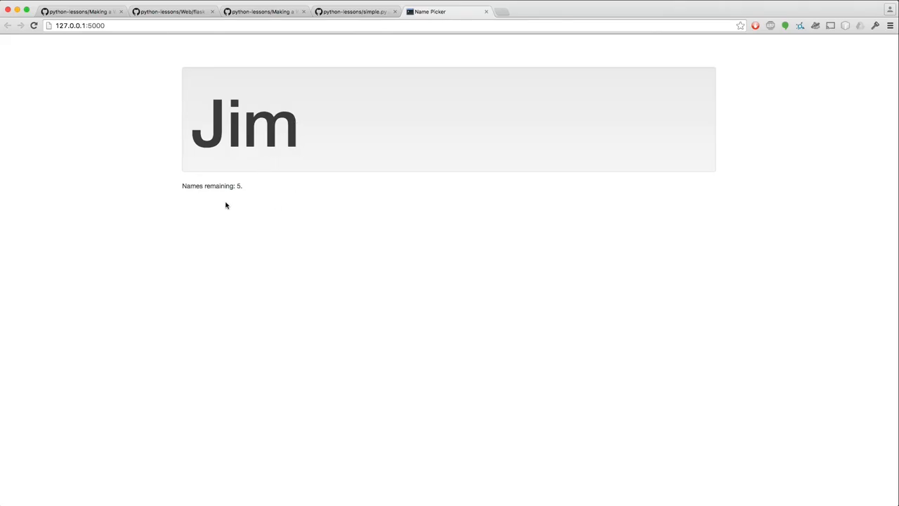
Reload the Name Picker page repeatedly until it says there are no more names
left_click(34, 25)
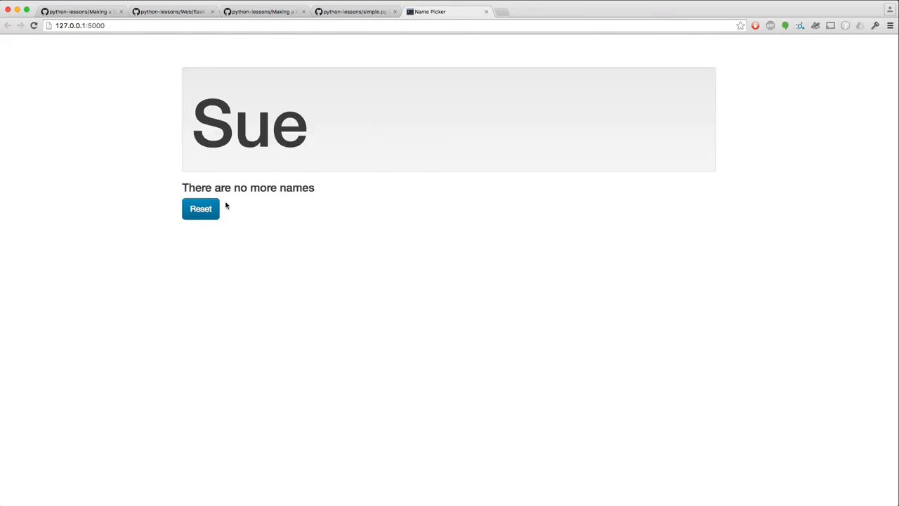
left_click(200, 208)
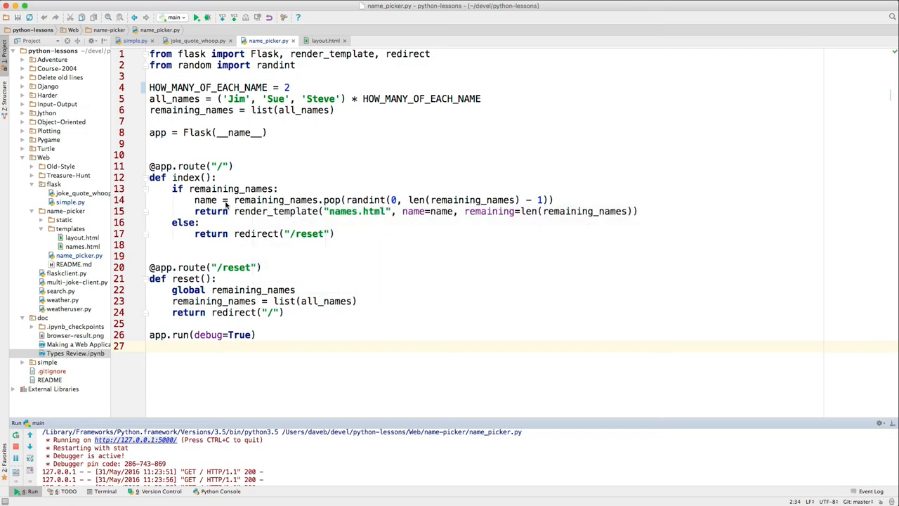
Move from name_picker.py to the templates/names.html template
left_click(267, 132)
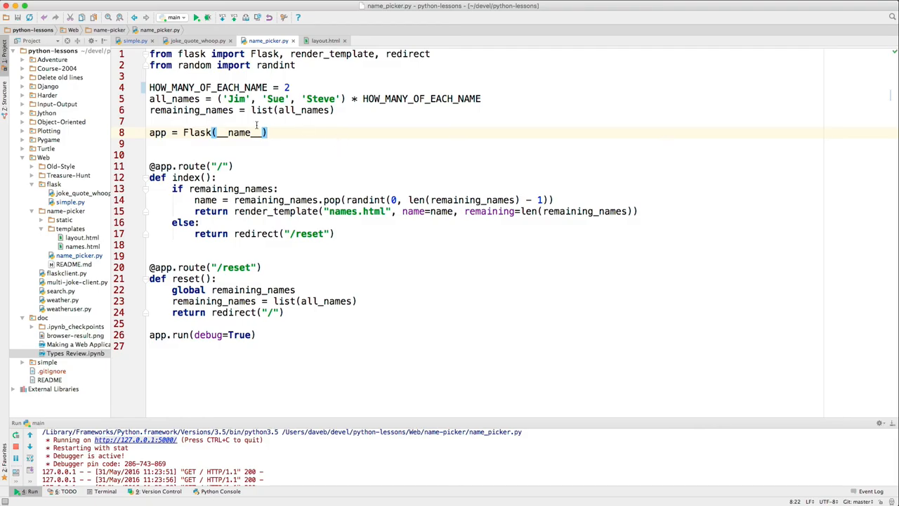
left_click(326, 40)
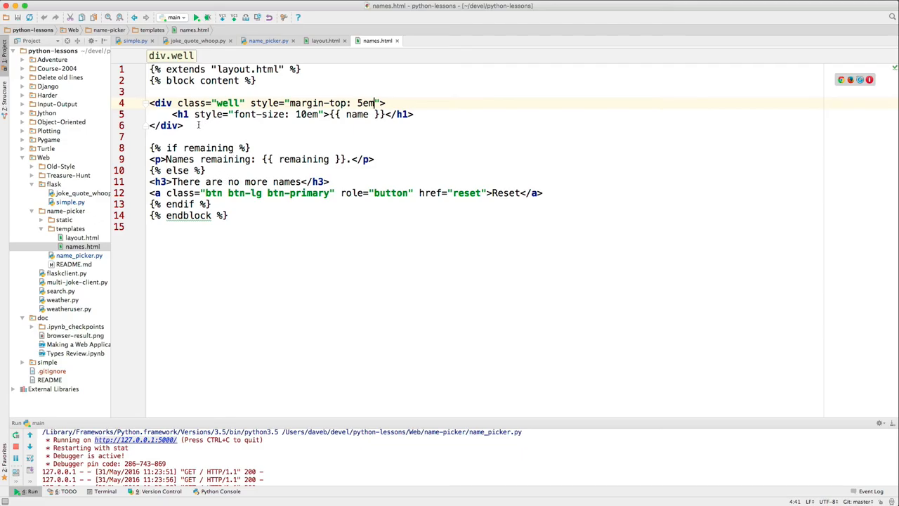
mouse_move(216, 130)
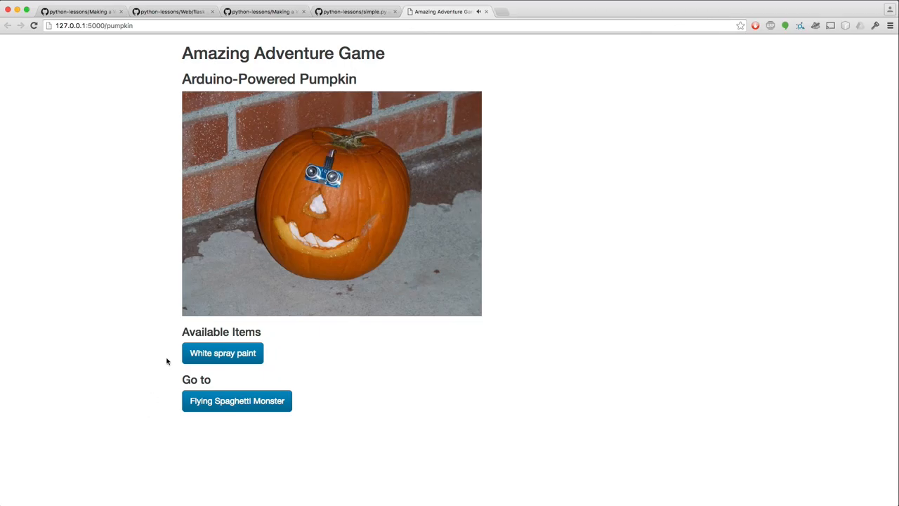
mouse_move(169, 374)
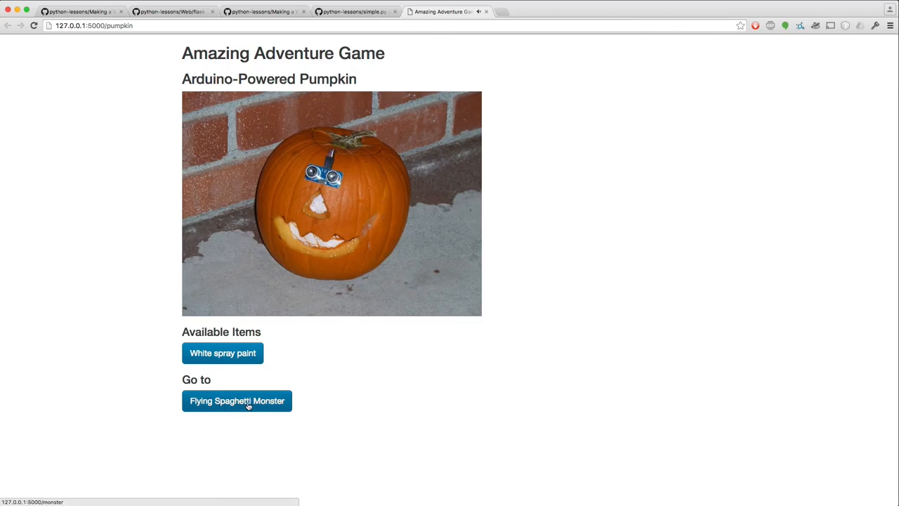
Visit the Spaghetti Monster, Spy Camera, Bike Trail and Camera rooms, then return to the doc folder
left_click(236, 400)
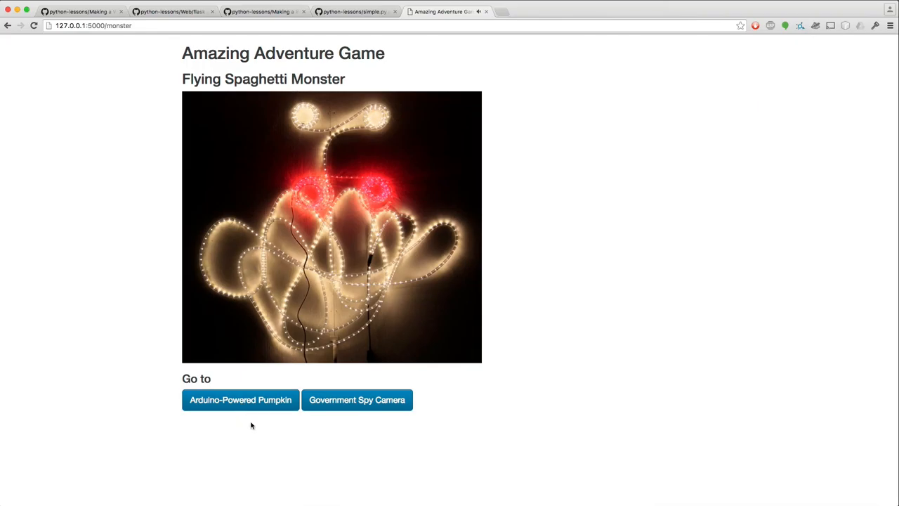
left_click(357, 399)
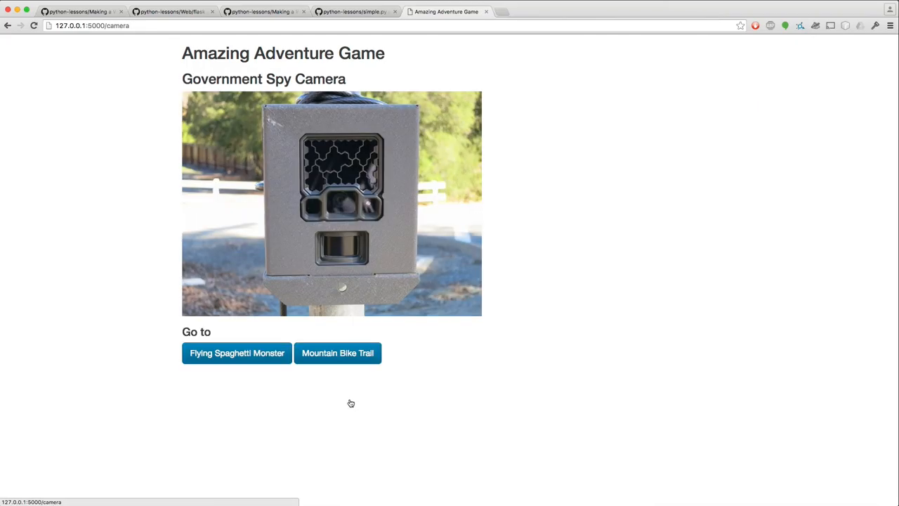
mouse_move(327, 415)
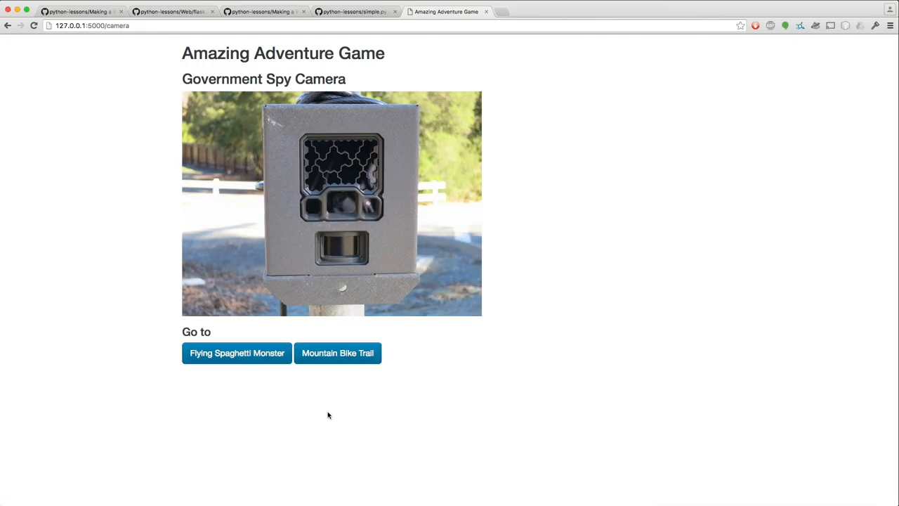
mouse_move(287, 397)
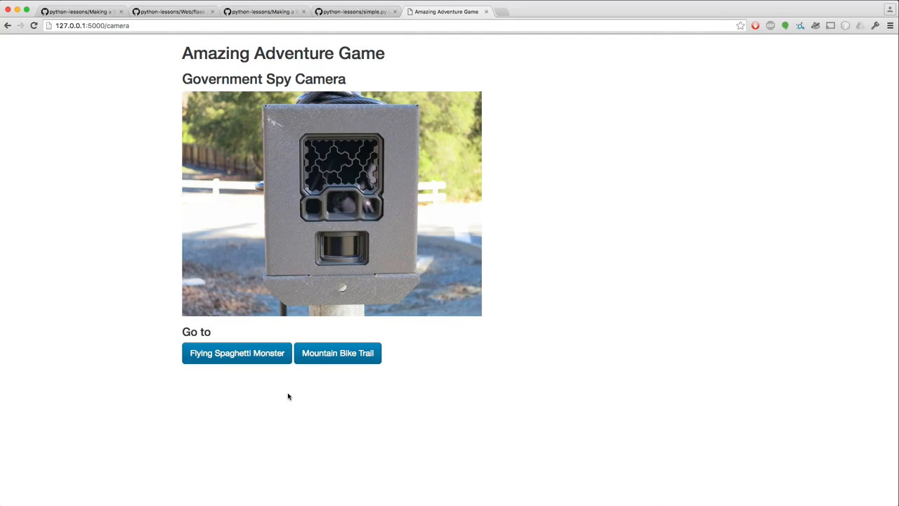
mouse_move(315, 404)
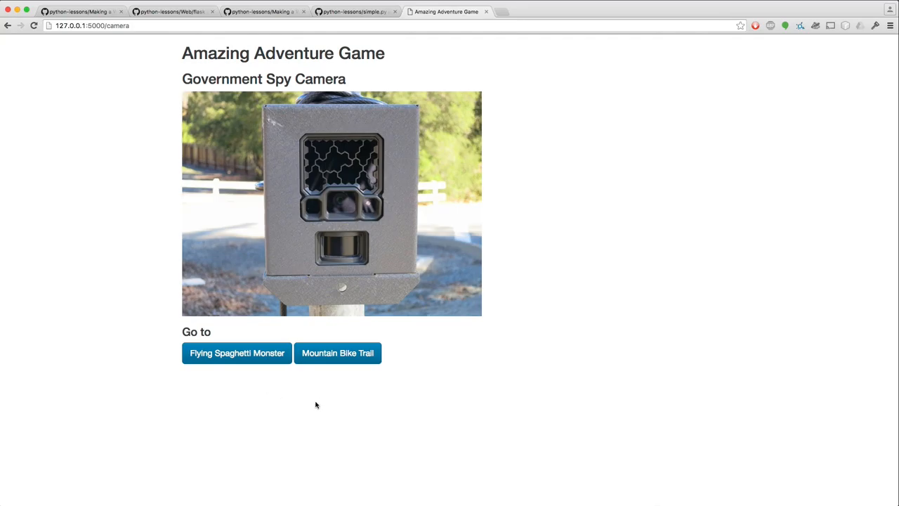
left_click(337, 352)
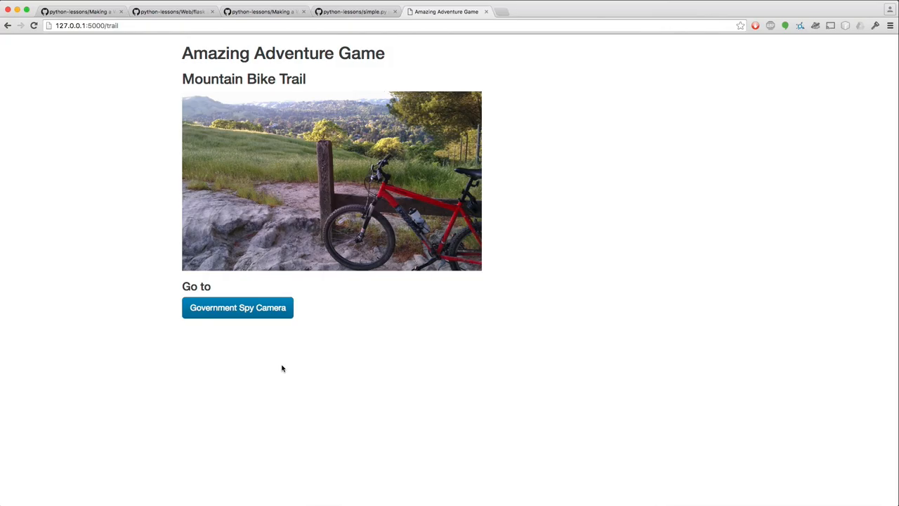
left_click(237, 307)
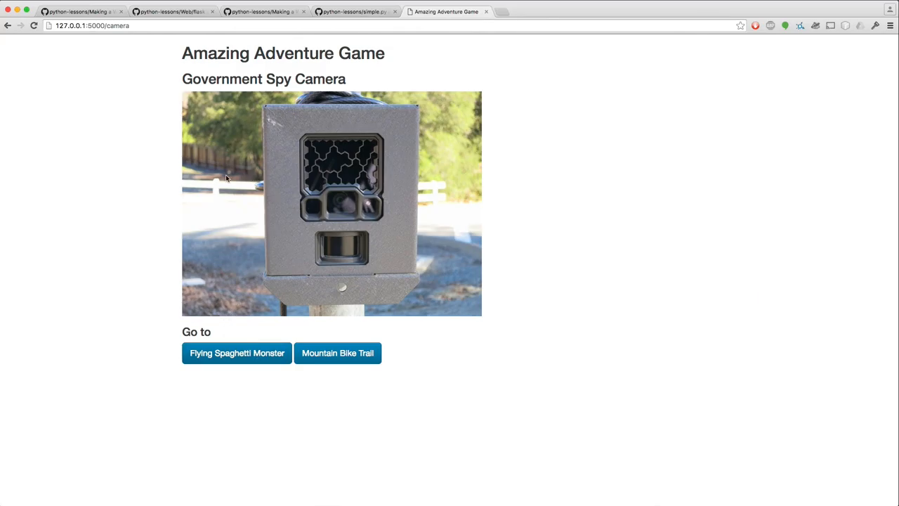
mouse_move(151, 301)
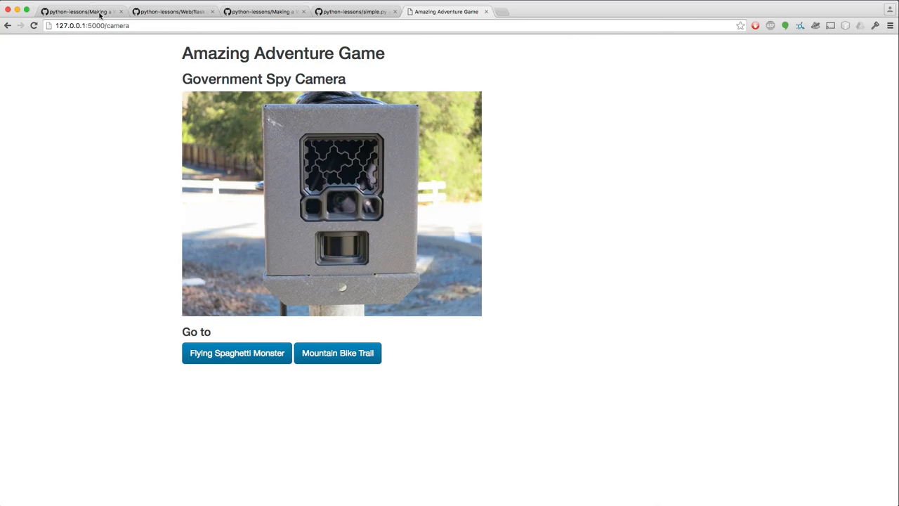
left_click(77, 11)
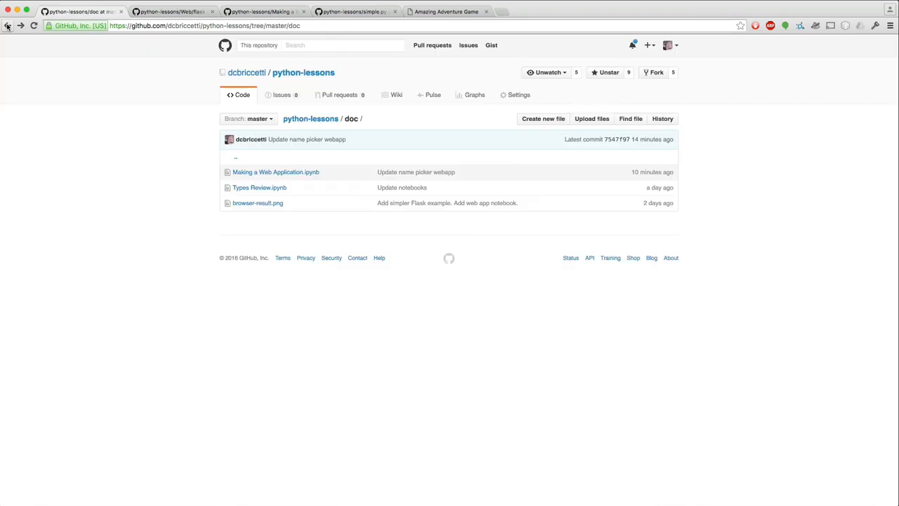